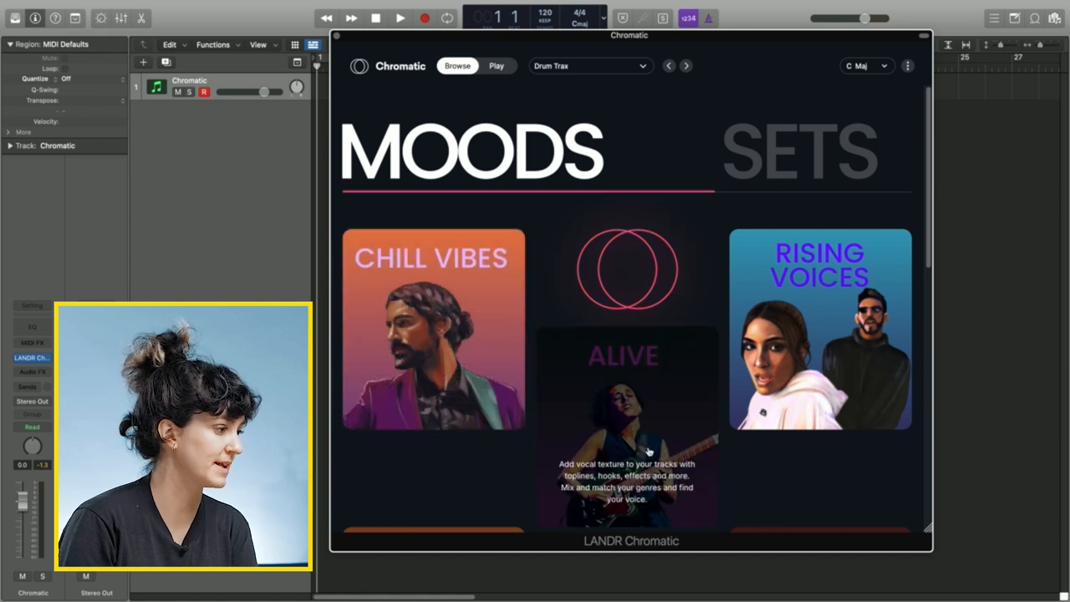
mouse_move(463, 445)
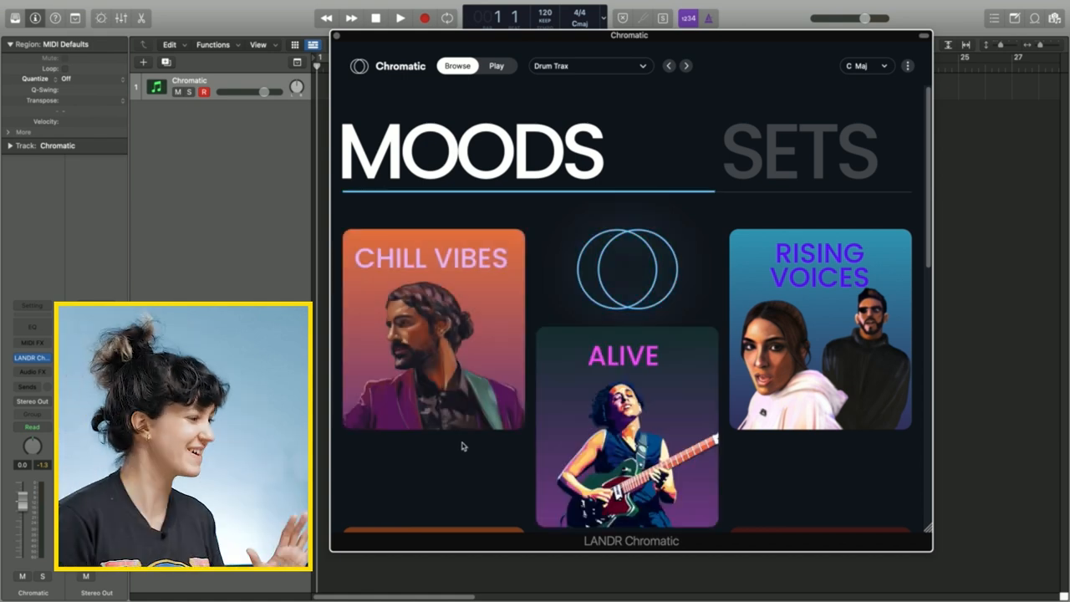
Step: Scroll past the Moods page into the Sets list and browse down through the sound packs
scroll(down, 3)
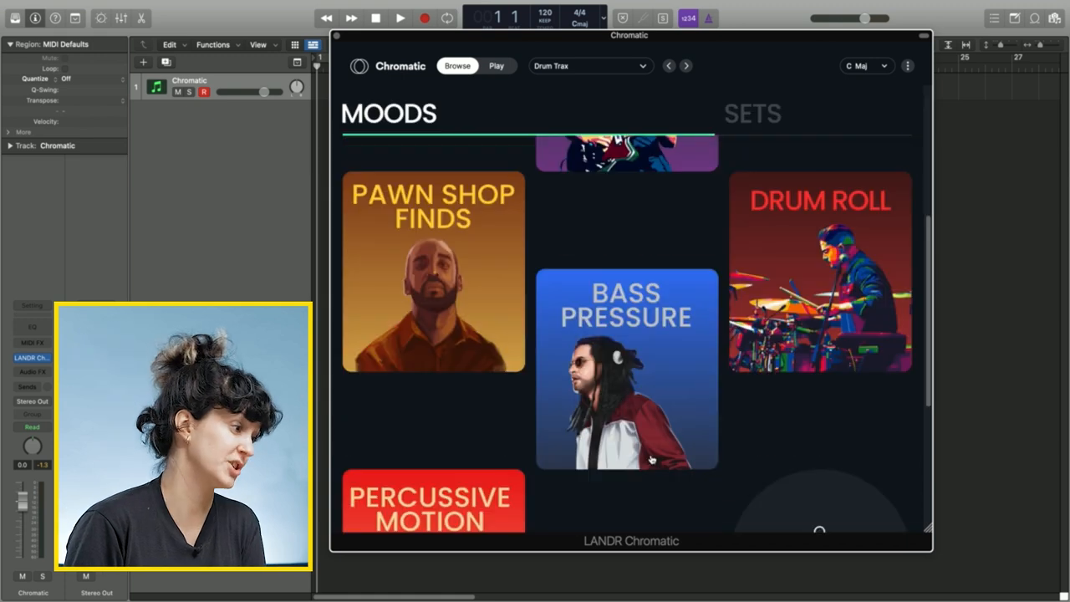
scroll(down, 3)
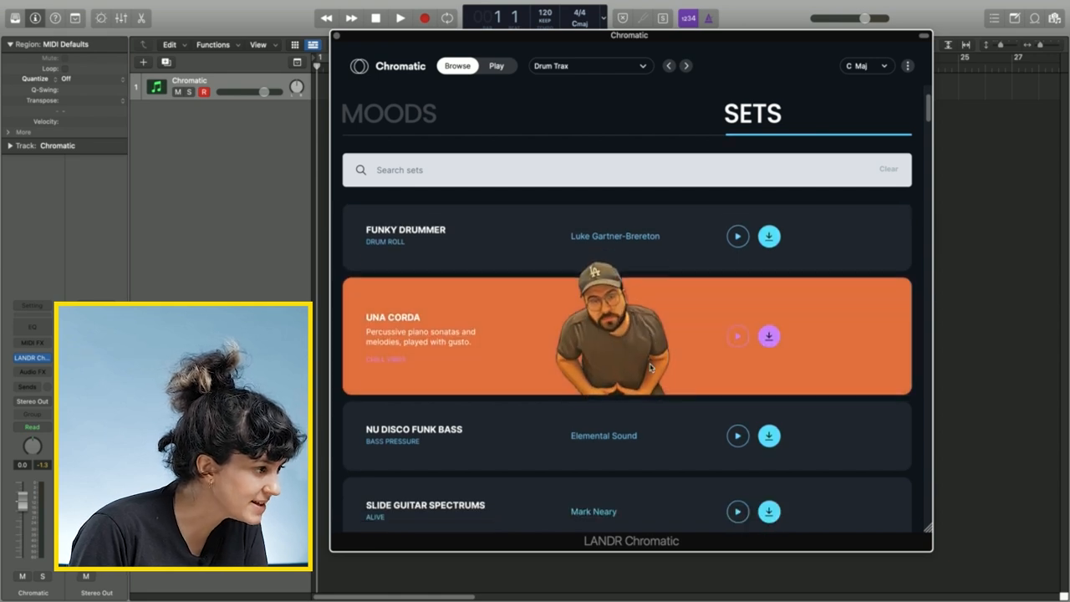
scroll(down, 3)
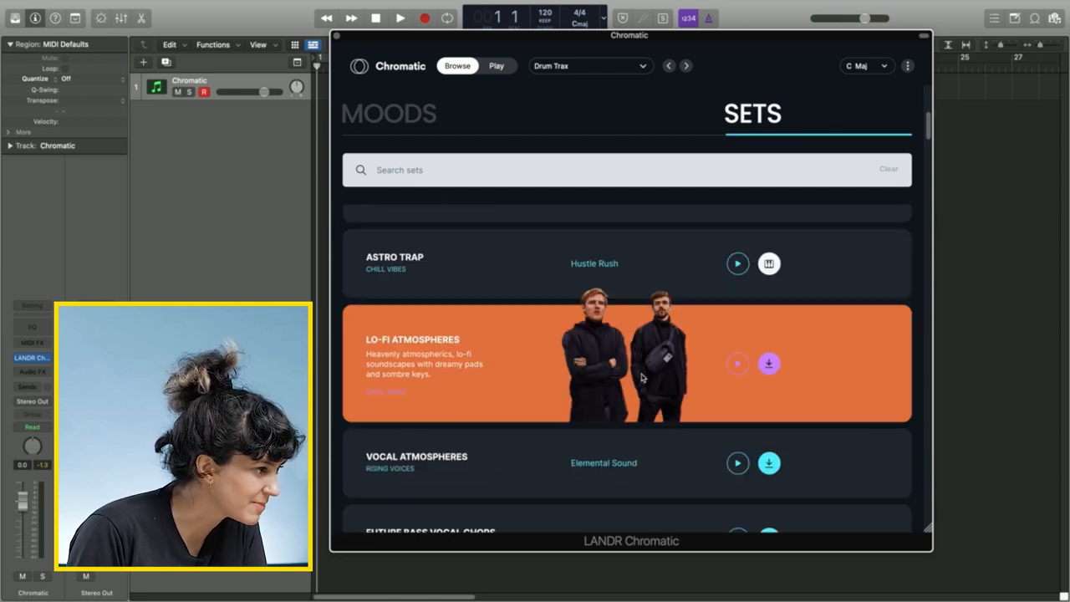
scroll(down, 3)
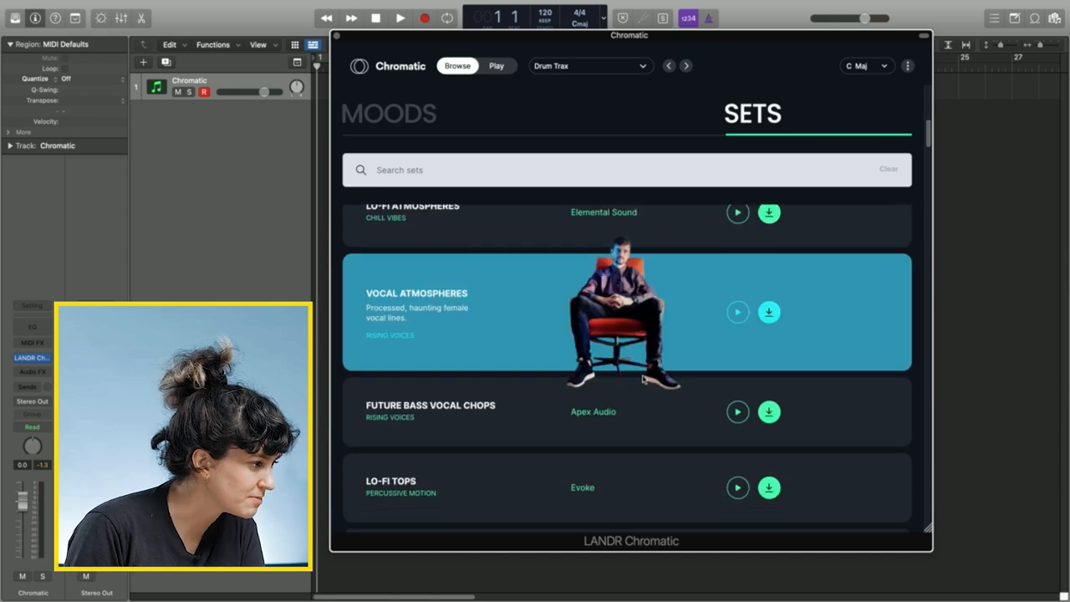
scroll(down, 3)
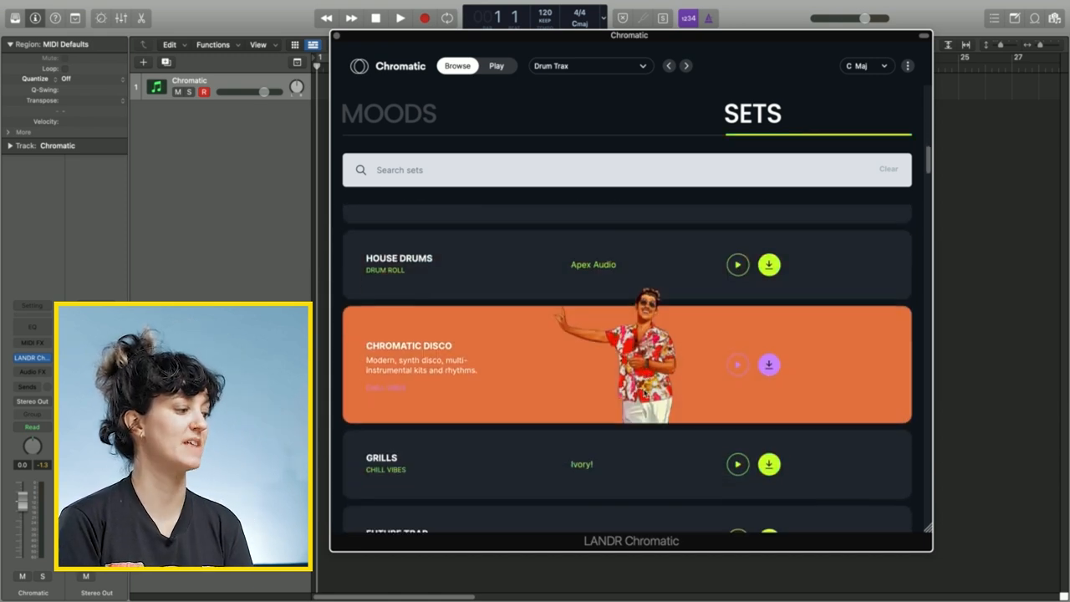
Step: Load the Chromatic Disco set so its Play page with effects and keyboard appears
click(769, 364)
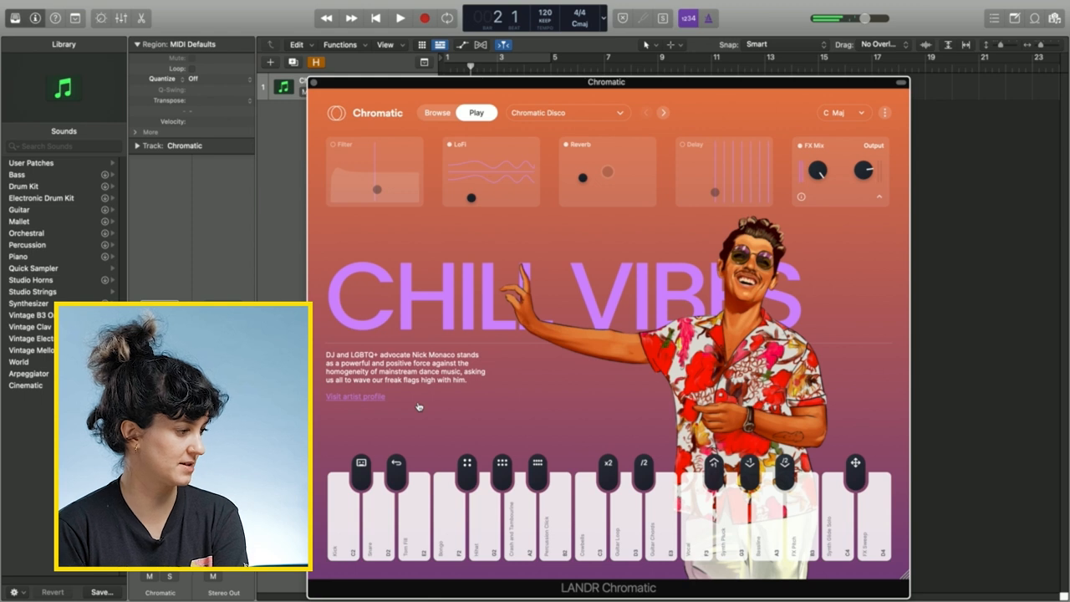
click(643, 468)
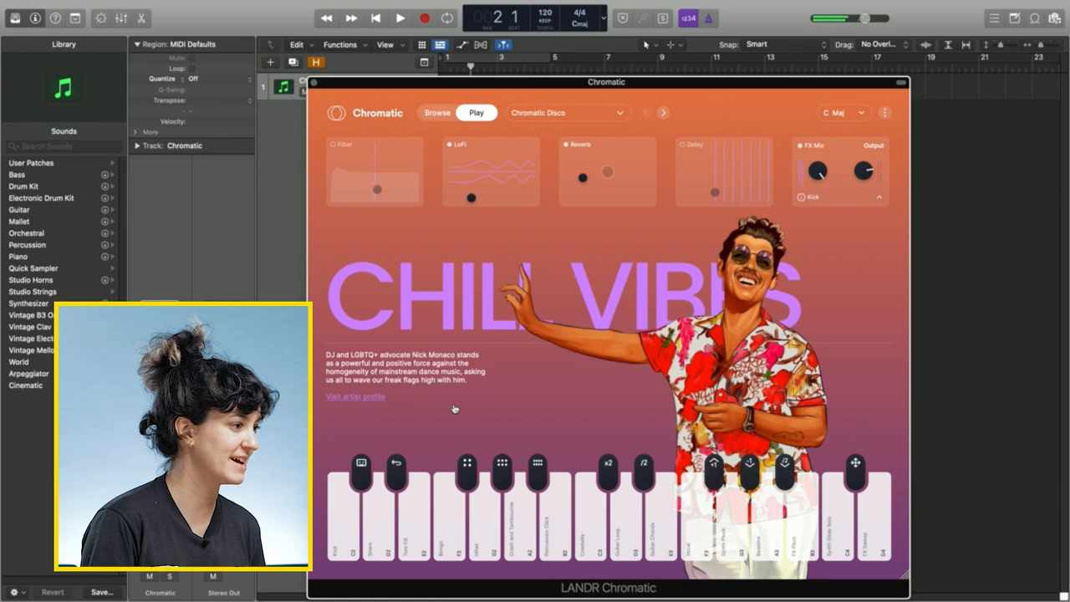
Step: Return to the Sets browser and reveal the instrument and genre search filters
click(400, 17)
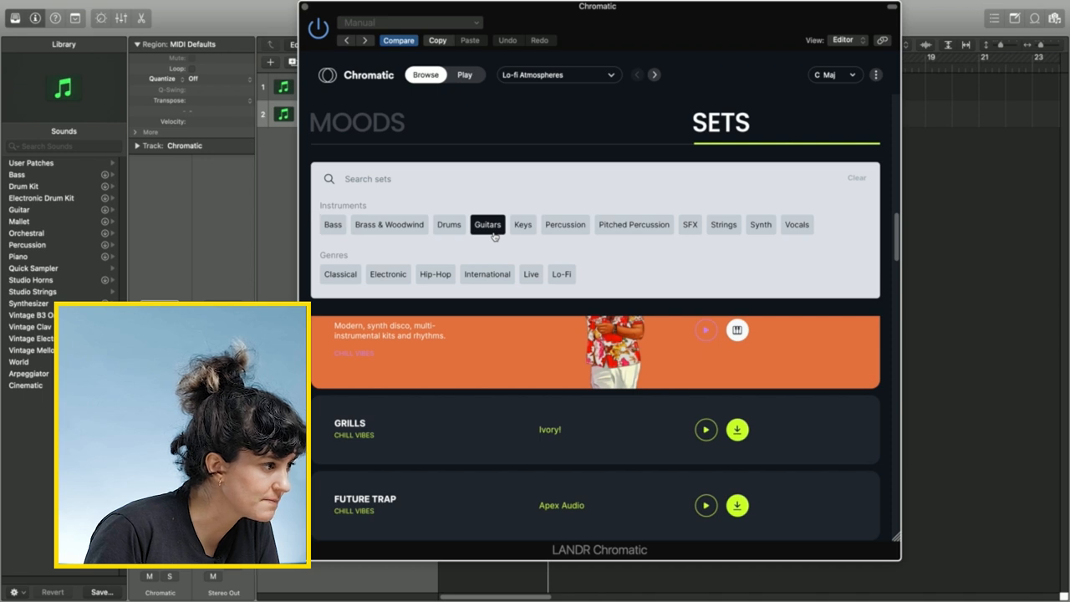
Step: Filter the Sets list by instrument so the 25 drum sets show, Funky Drummer first
click(759, 224)
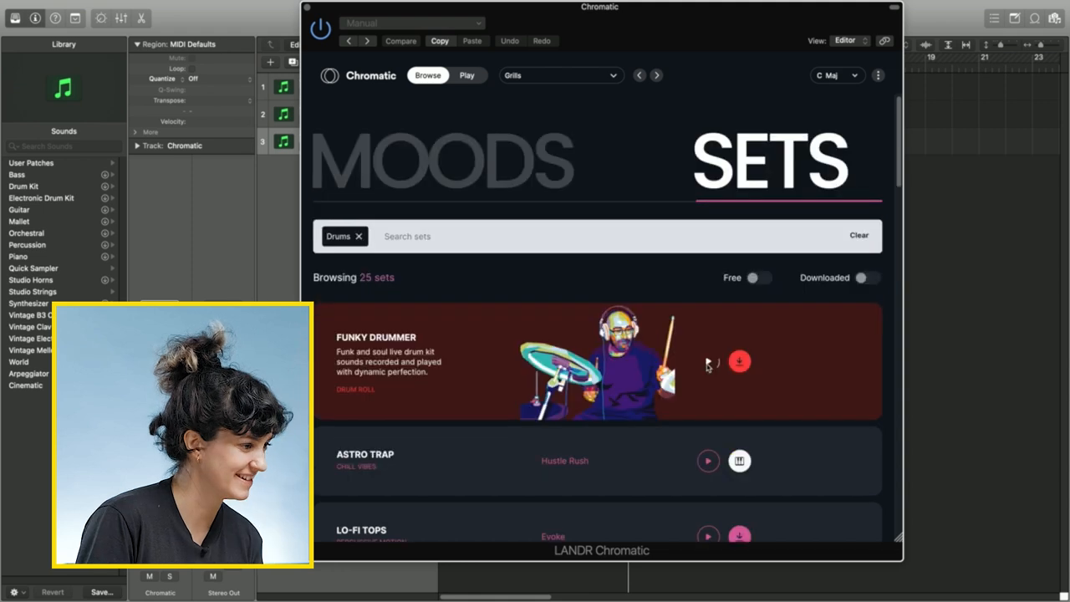
Step: Preview the Funky Drummer set and browse down to the drum kit set to load
click(709, 361)
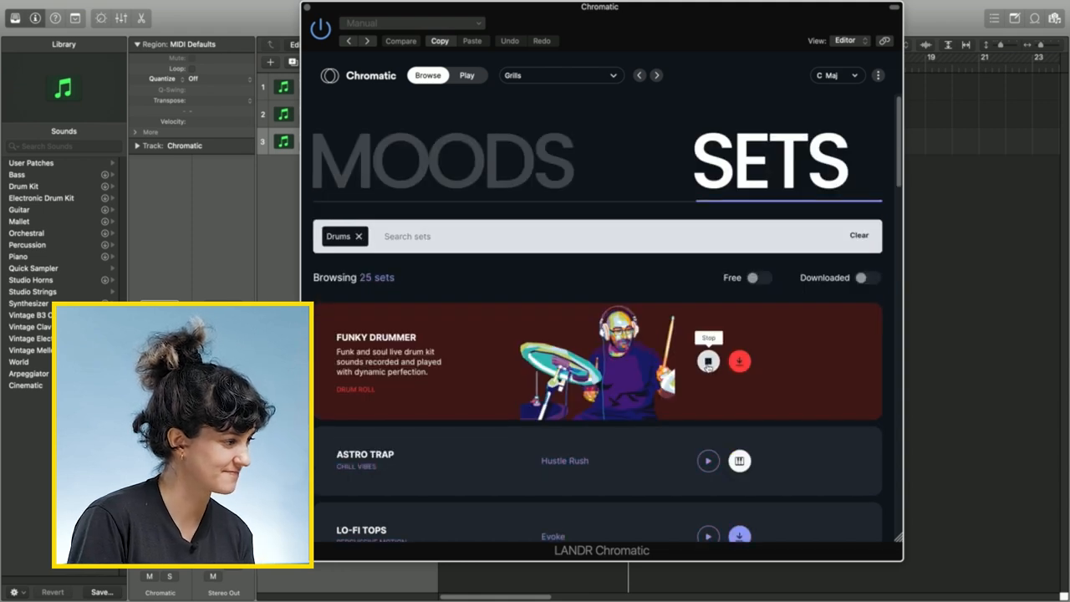
scroll(down, 3)
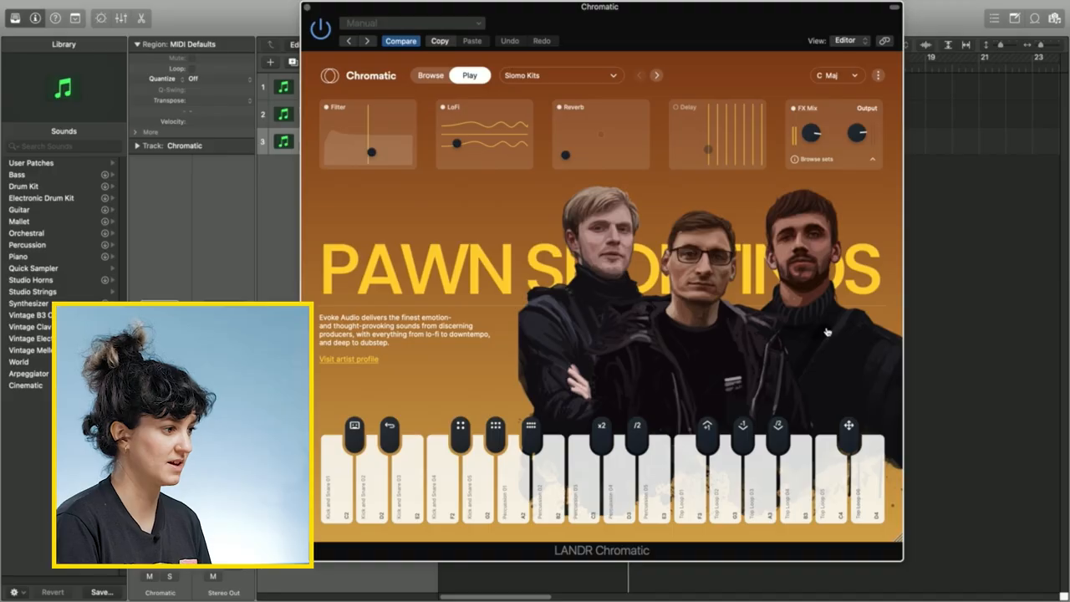
mouse_move(913, 341)
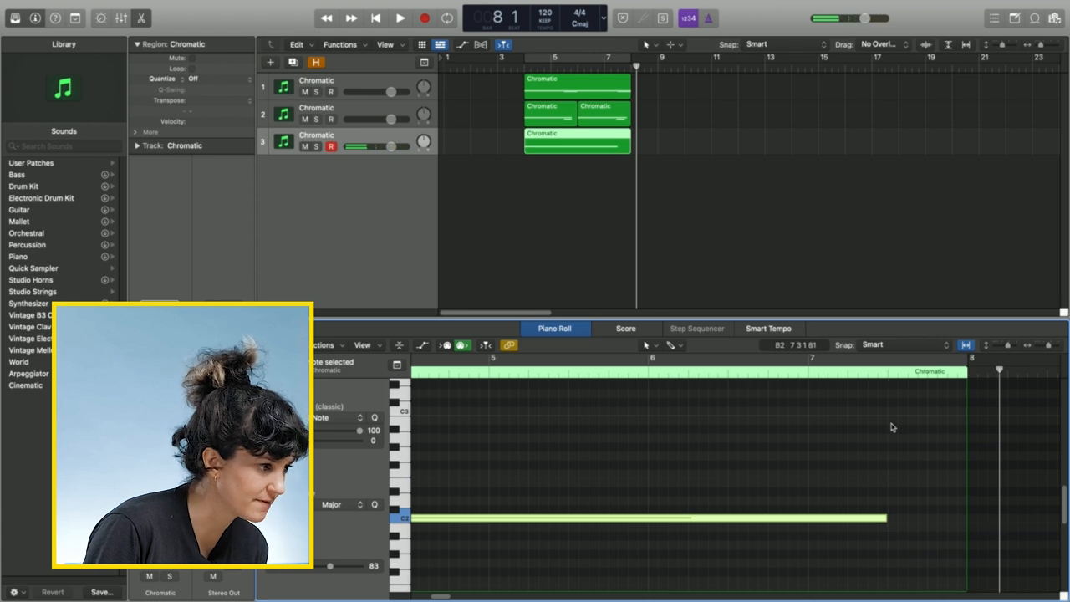
Step: Hide the Piano Roll to make room for a new HS Flap Bass instrument track
click(400, 17)
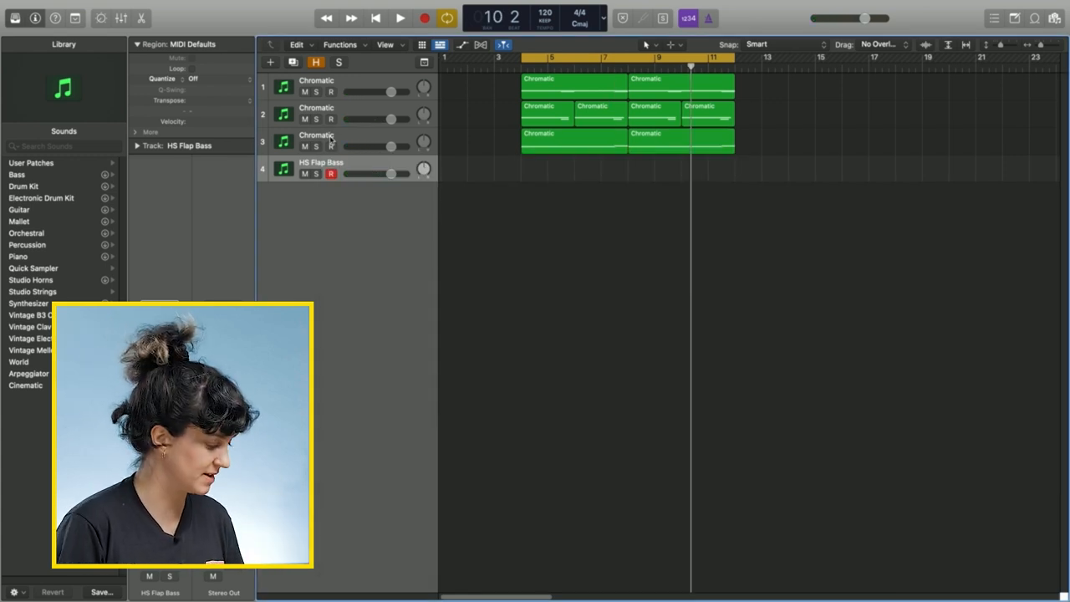
Step: Record a bass part on the HS Flap Bass track over the loops, then stop
click(400, 17)
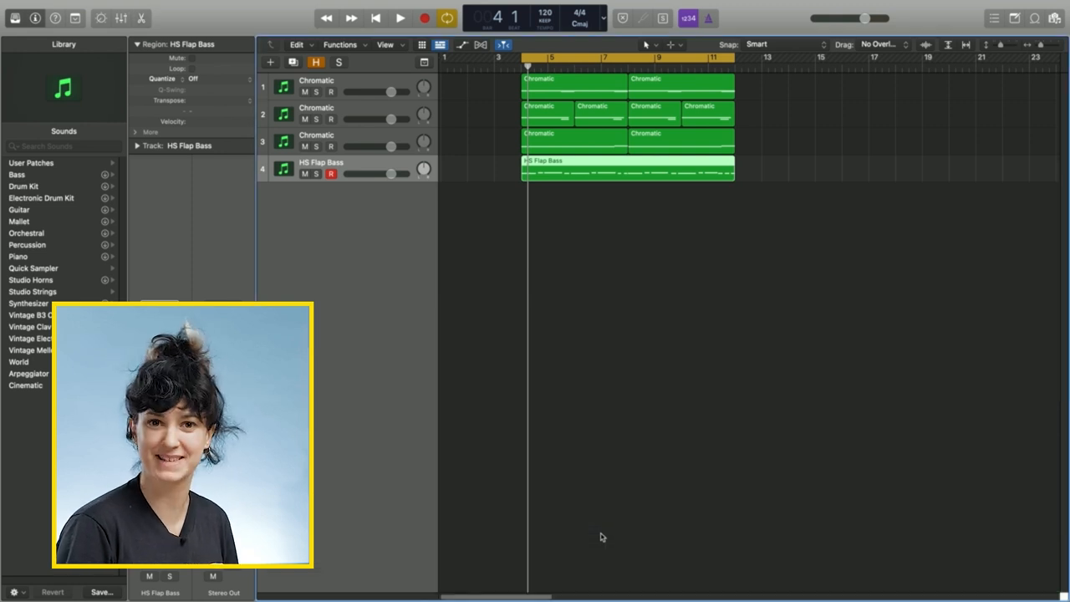
click(400, 16)
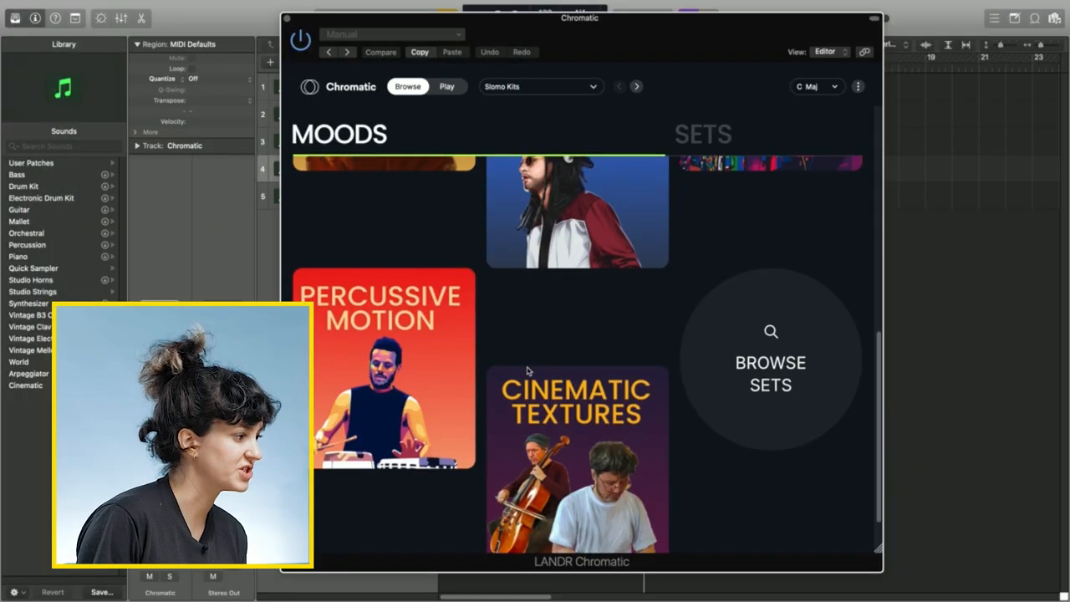
Step: Preview Kitchen Toys in the Percussive Motion mood and load it into the Play page
click(388, 371)
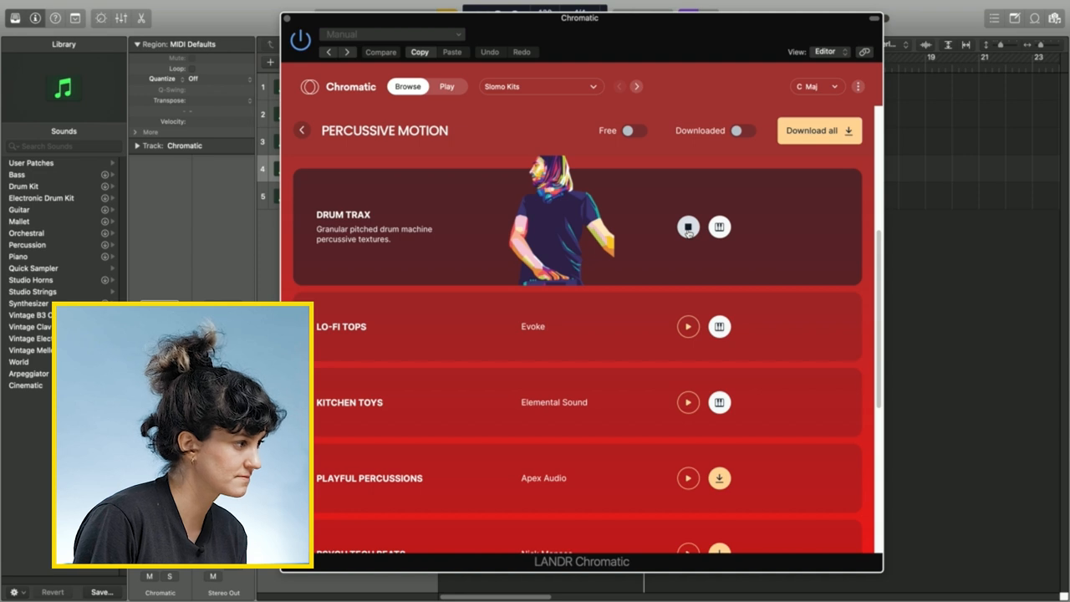
scroll(down, 3)
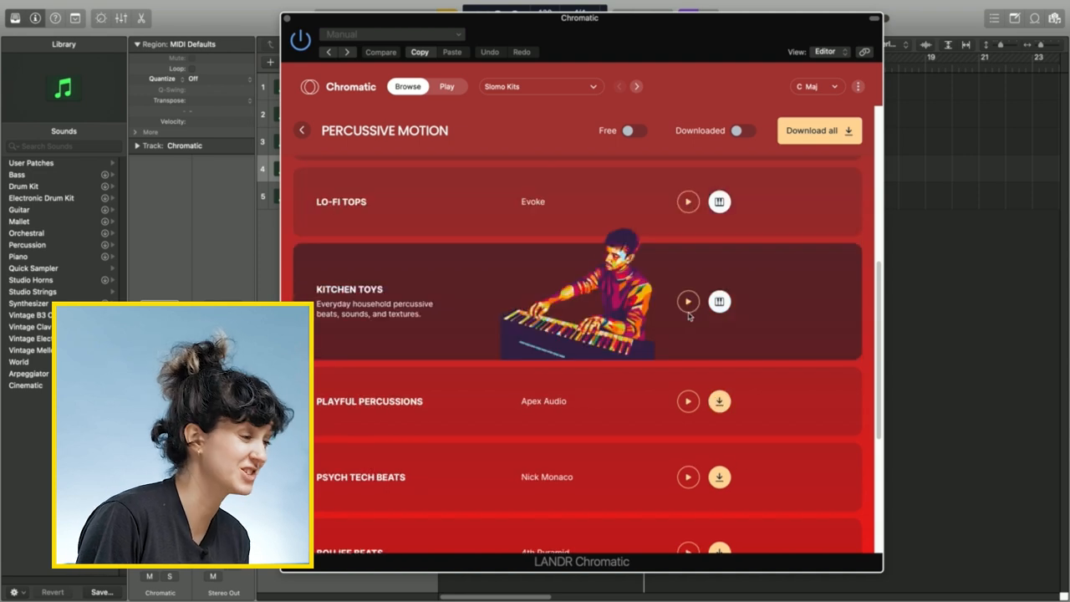
click(687, 301)
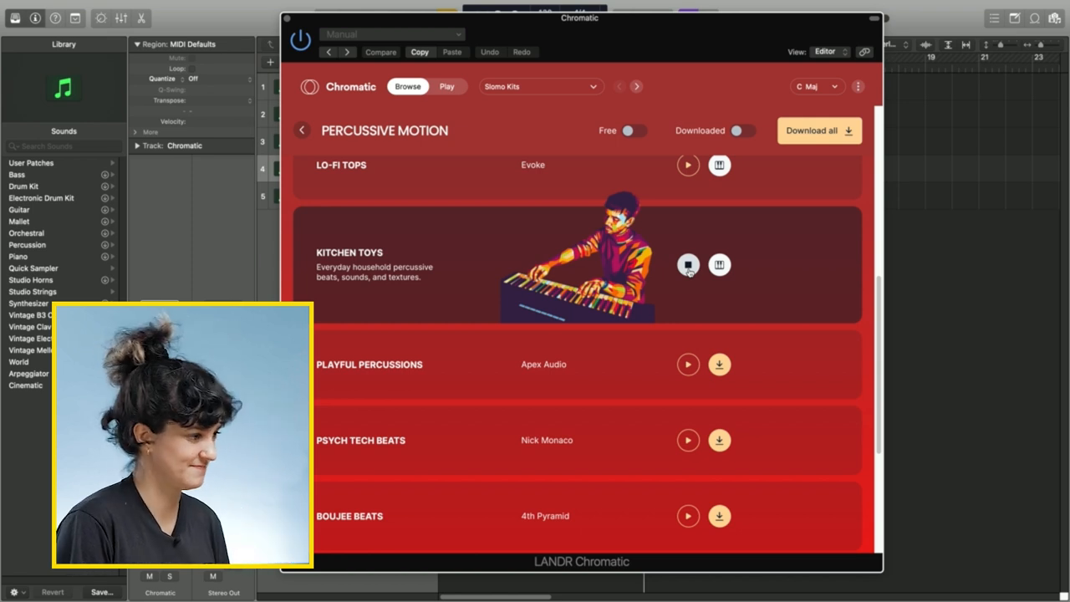
click(719, 264)
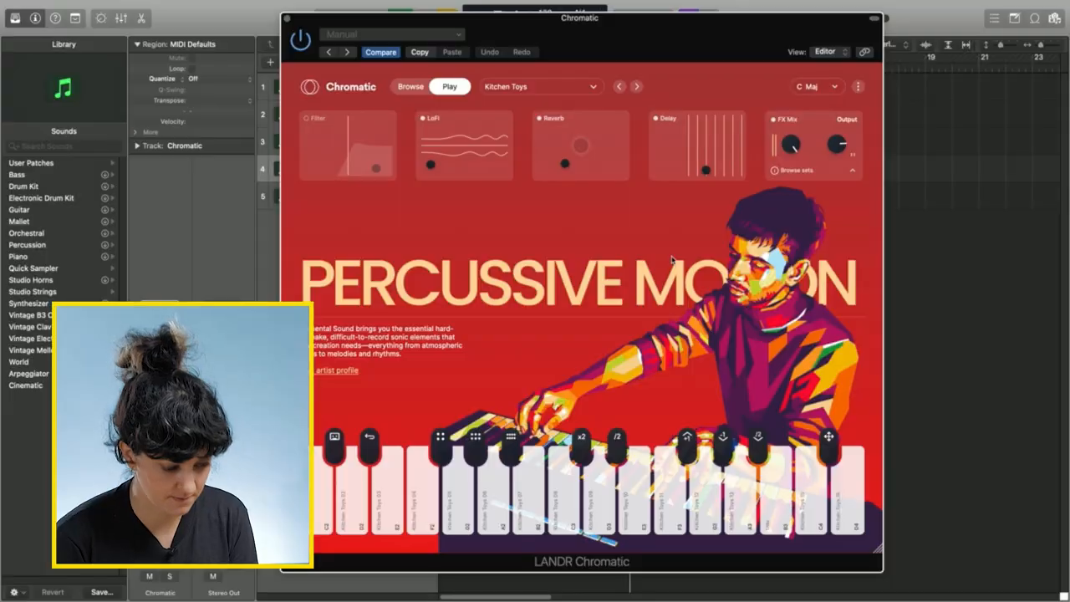